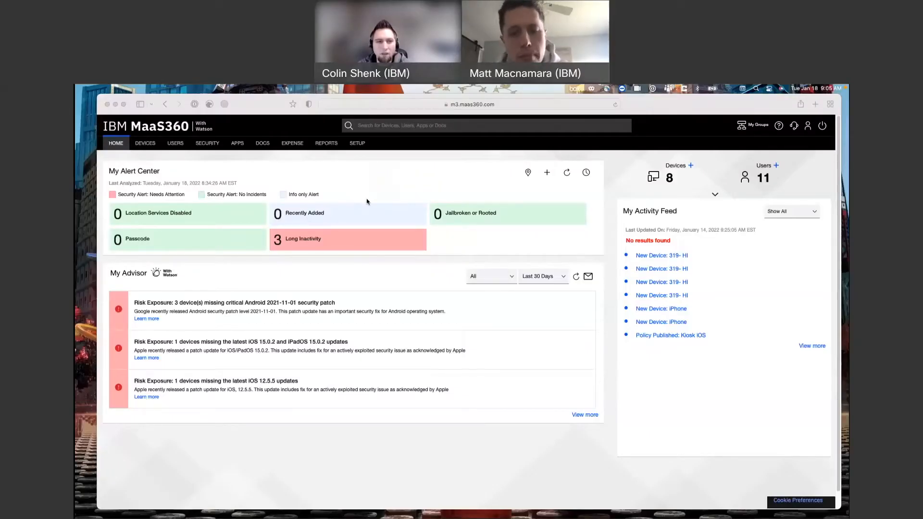
{"action": "mouse_move", "coordinate": [381, 201]}
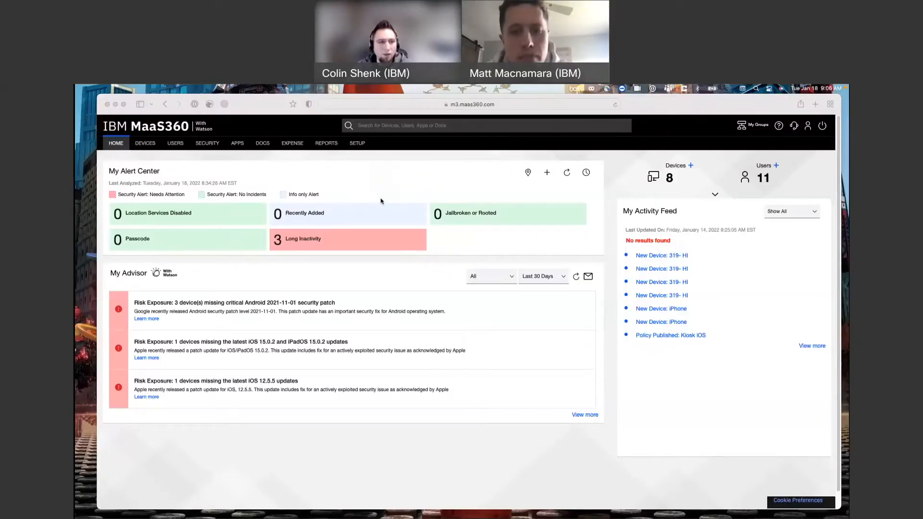
{"action": "mouse_move", "coordinate": [414, 207]}
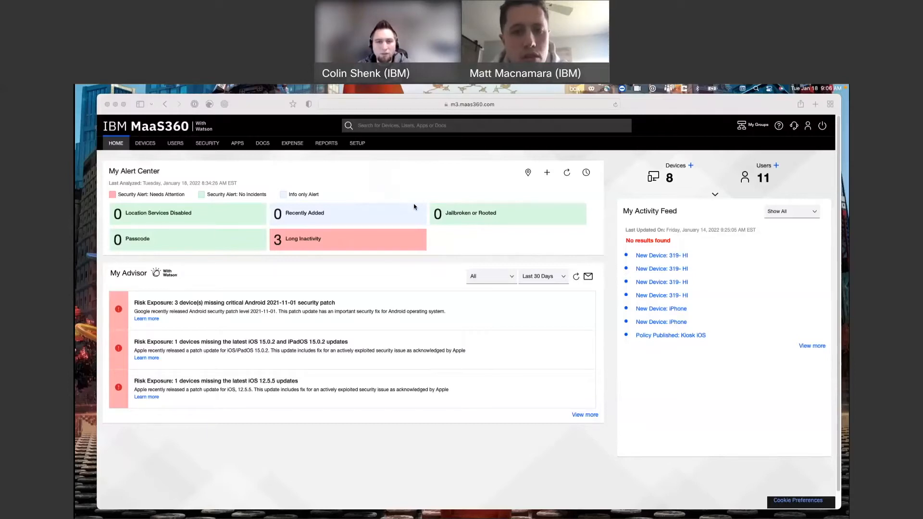
{"action": "mouse_move", "coordinate": [399, 202]}
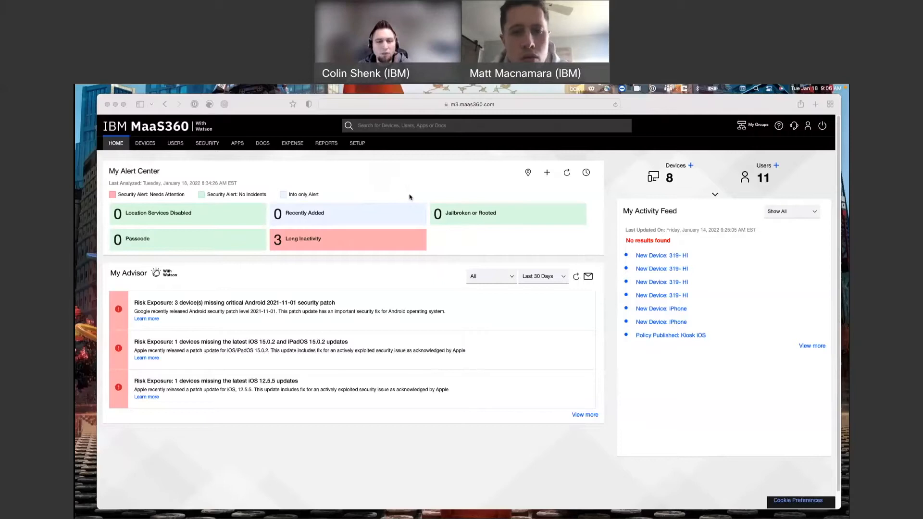
{"action": "mouse_move", "coordinate": [151, 149]}
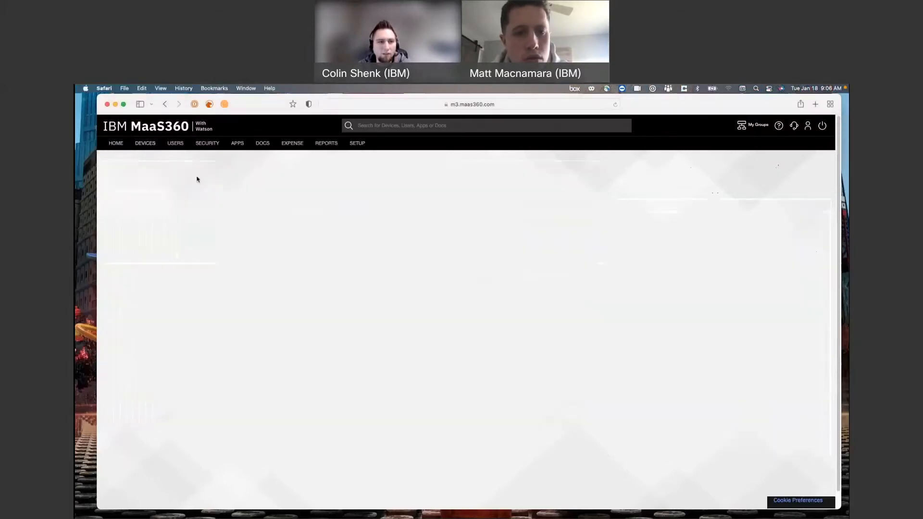
View the Office Phone's Summary page from the Device Inventory list
{"action": "left_click", "coordinate": [144, 142]}
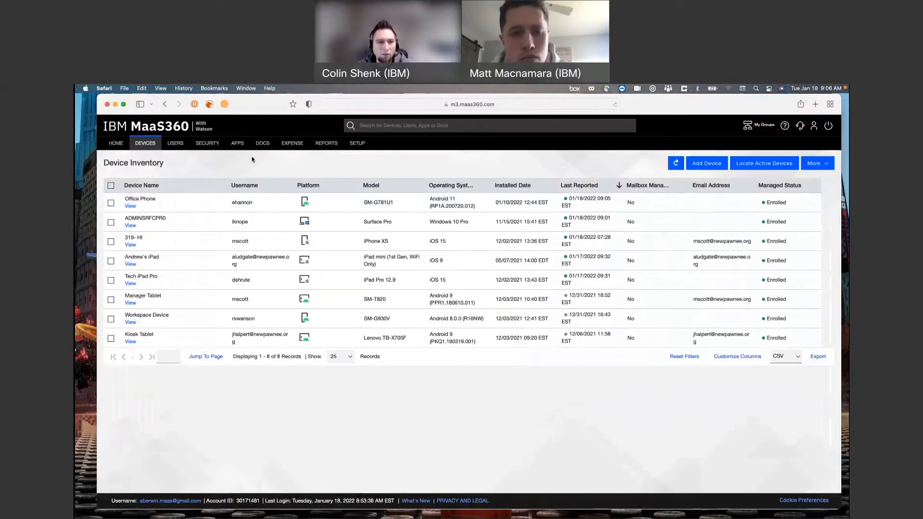
{"action": "mouse_move", "coordinate": [206, 204]}
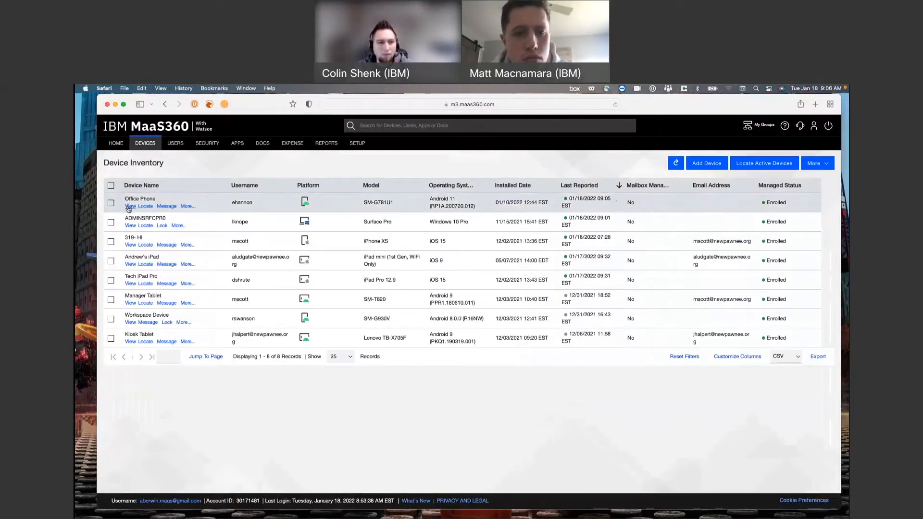
{"action": "left_click", "coordinate": [130, 206]}
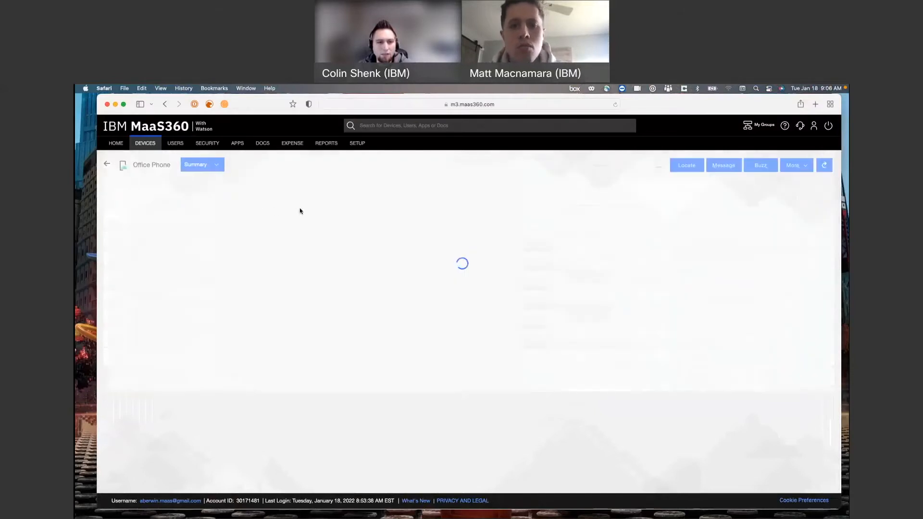
{"action": "mouse_move", "coordinate": [542, 236]}
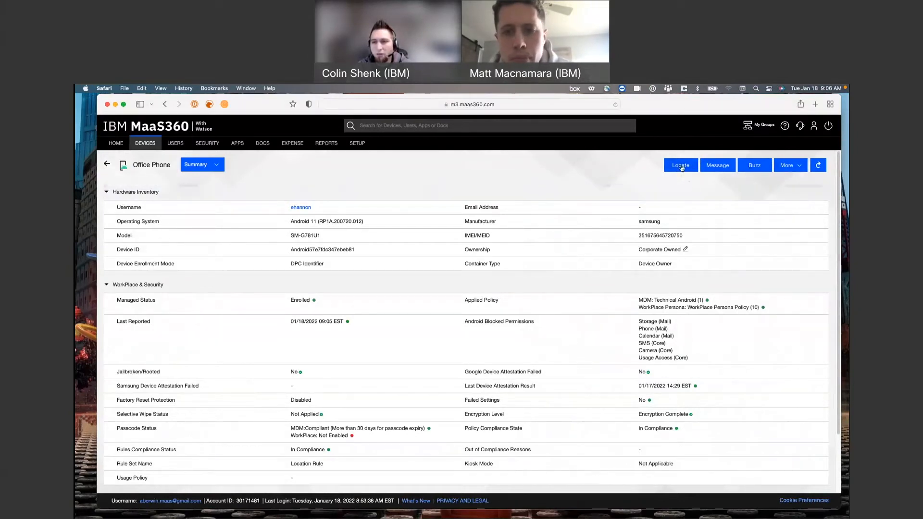
{"action": "left_click", "coordinate": [680, 165]}
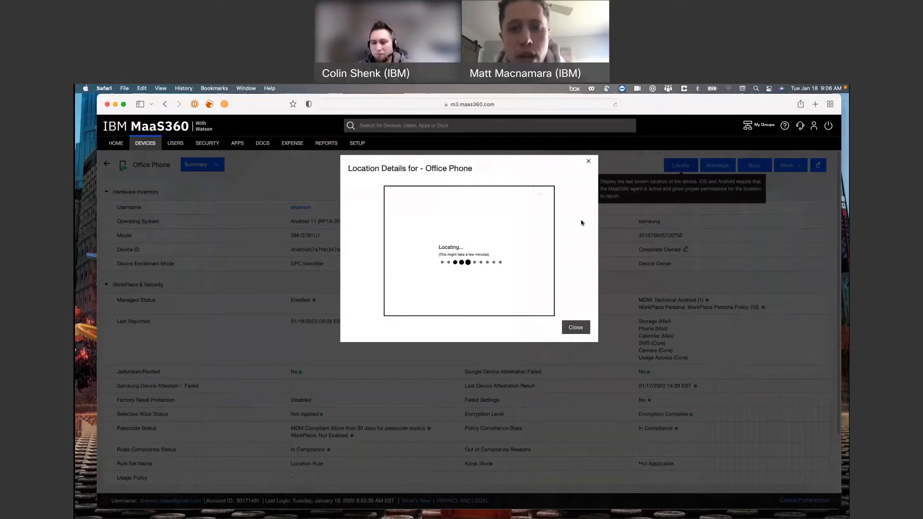
{"action": "mouse_move", "coordinate": [578, 229]}
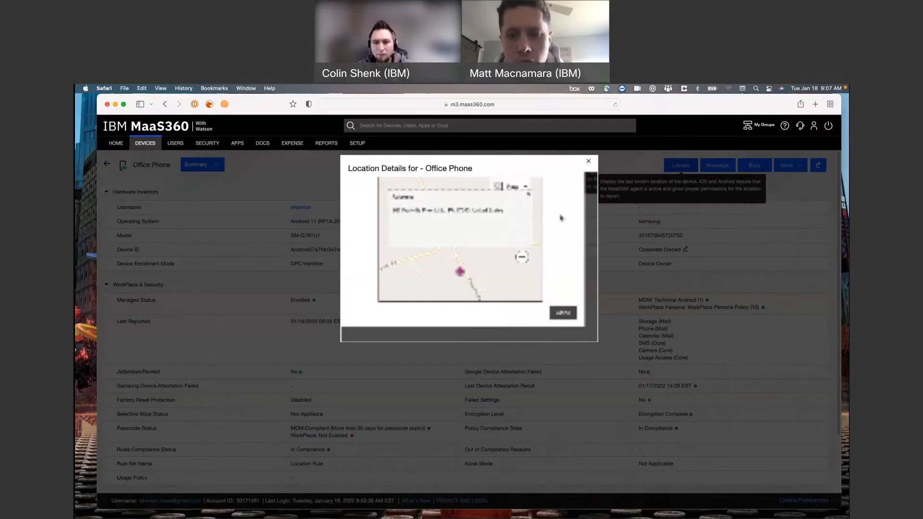
{"action": "left_click", "coordinate": [589, 162]}
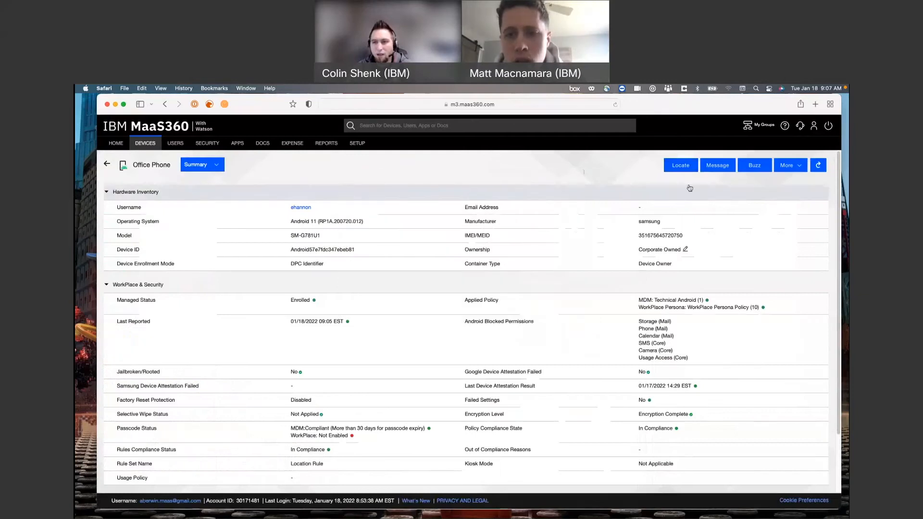
Send the phone a message titled 'Office Hours' saying hours are changing, come in at 10am
{"action": "left_click", "coordinate": [718, 165]}
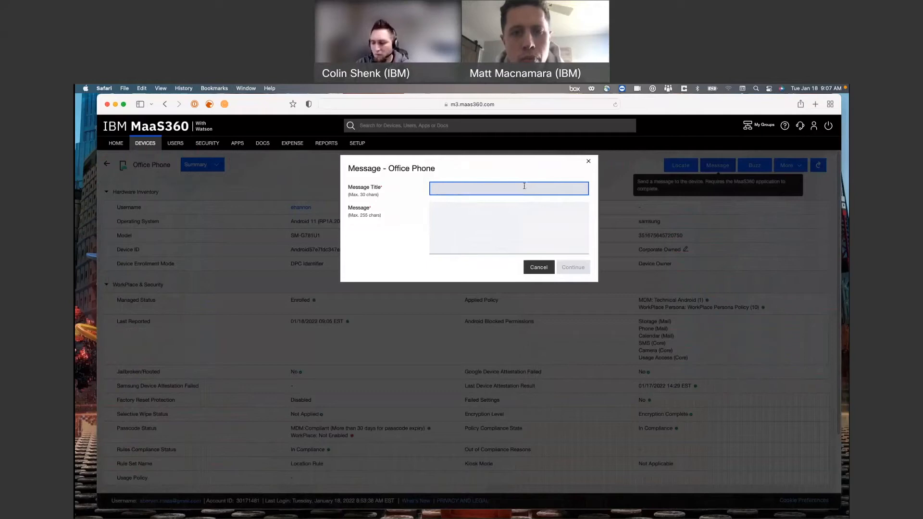
{"action": "type", "text": "Office Hours"}
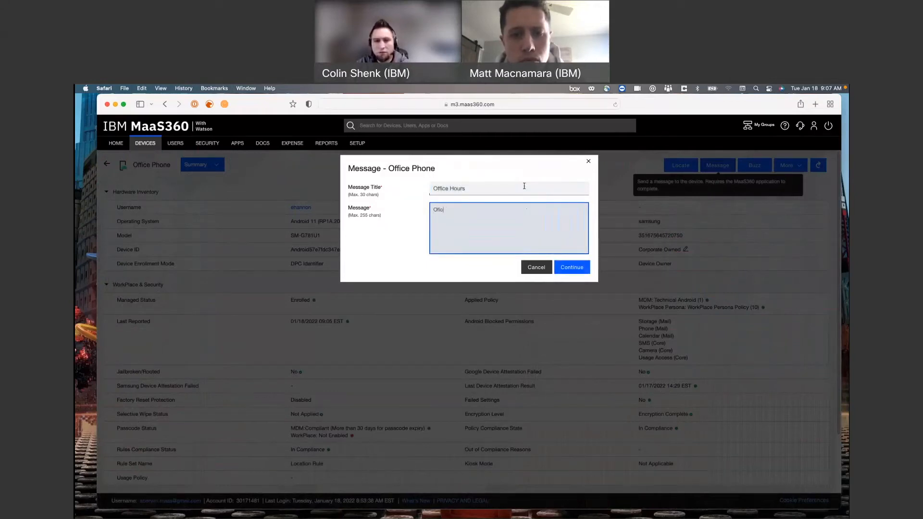
{"action": "type", "text": "Office hours are changing today,"}
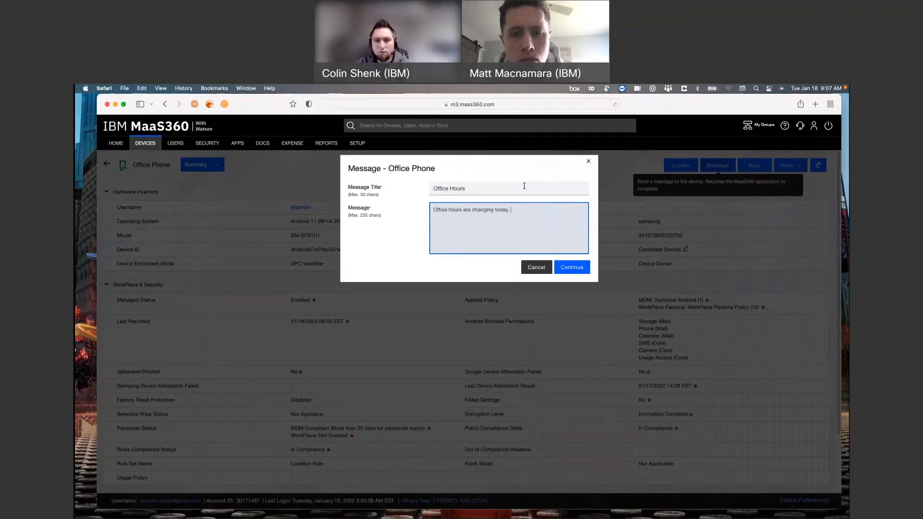
{"action": "type", "text": "come in at 10am."}
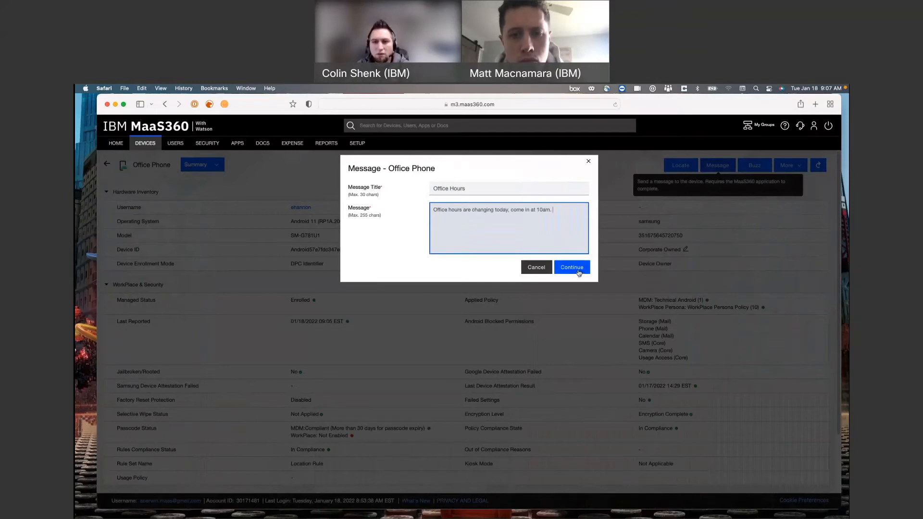
{"action": "left_click", "coordinate": [573, 267]}
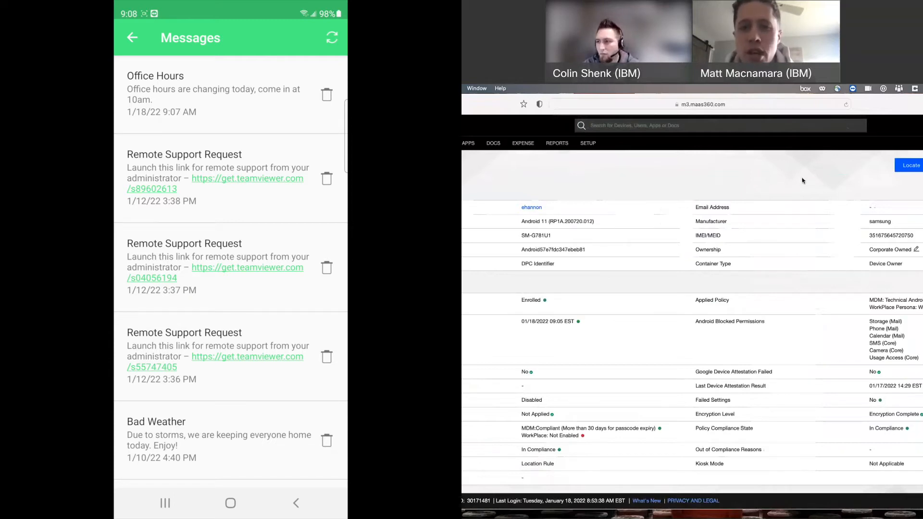
View the phone's Messages screen, then return to the Office Phone Summary page
{"action": "left_click", "coordinate": [133, 38]}
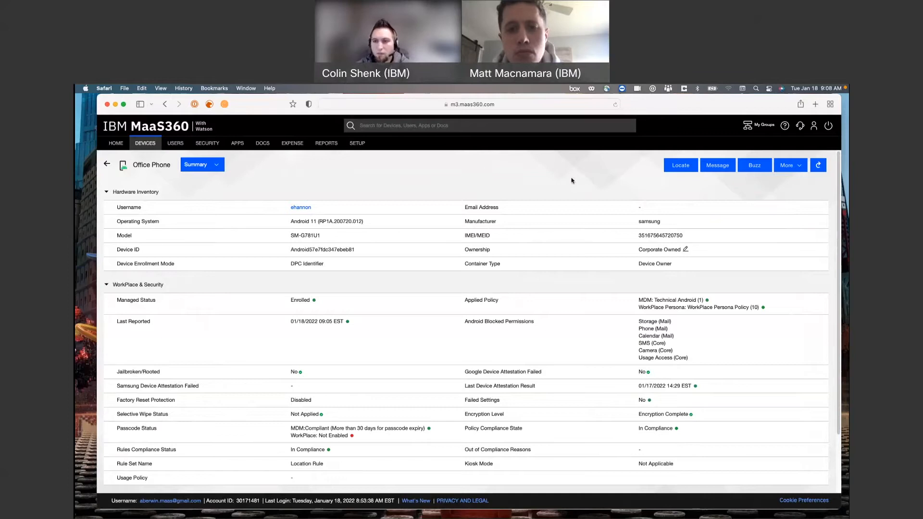
{"action": "mouse_move", "coordinate": [755, 167]}
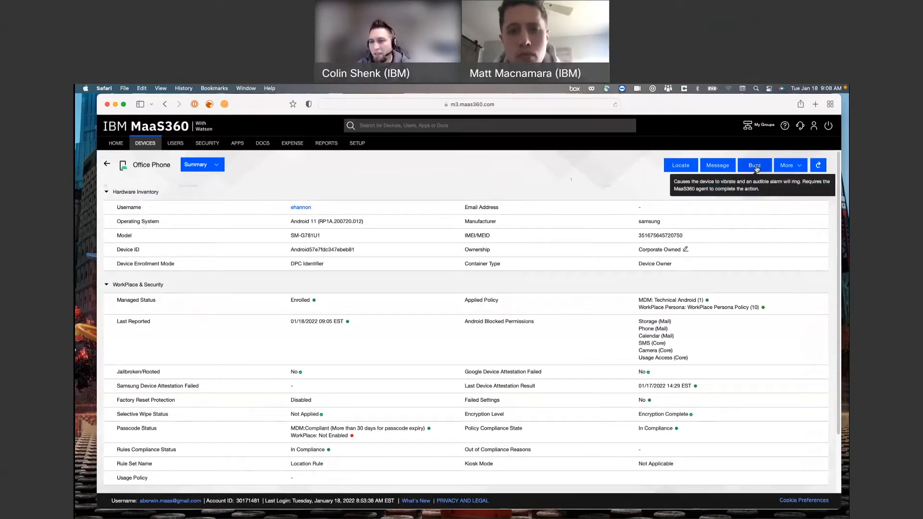
Buzz the Office Phone so it vibrates and sounds an alarm, then reload its Summary
{"action": "left_click", "coordinate": [755, 166]}
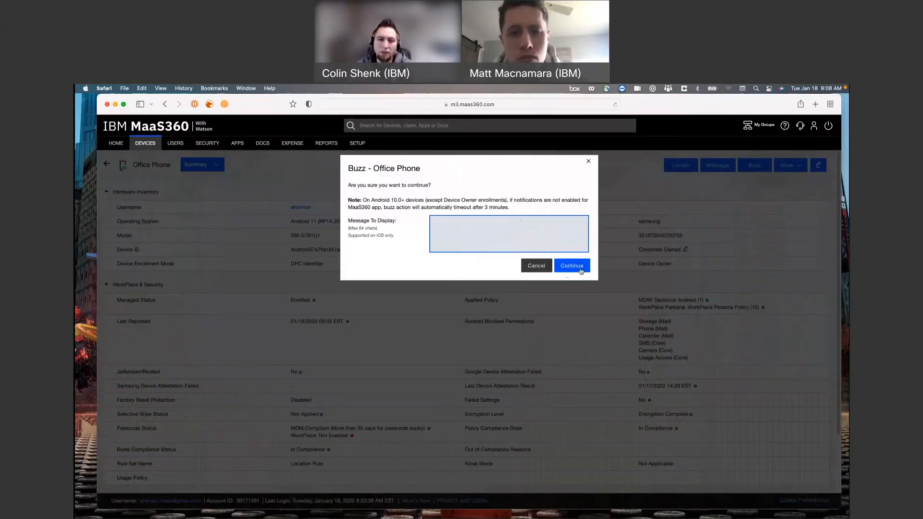
{"action": "left_click", "coordinate": [571, 266]}
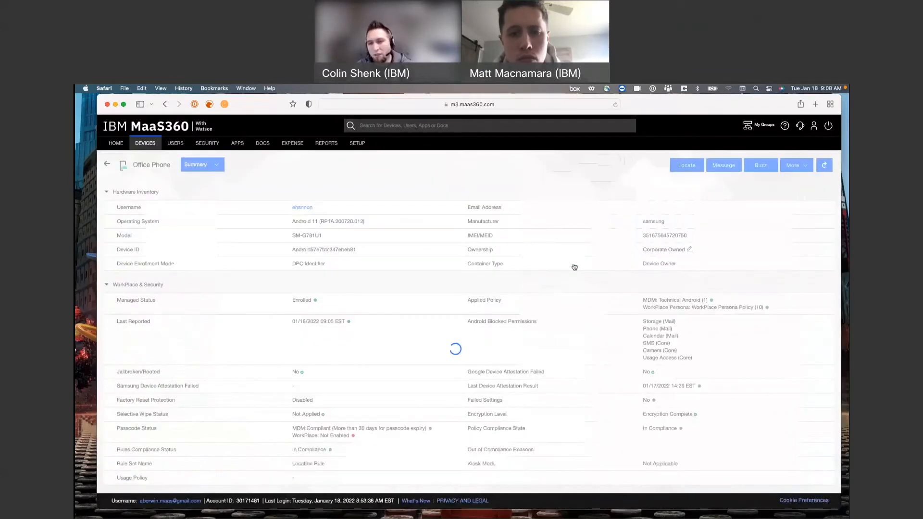
{"action": "left_click", "coordinate": [760, 165]}
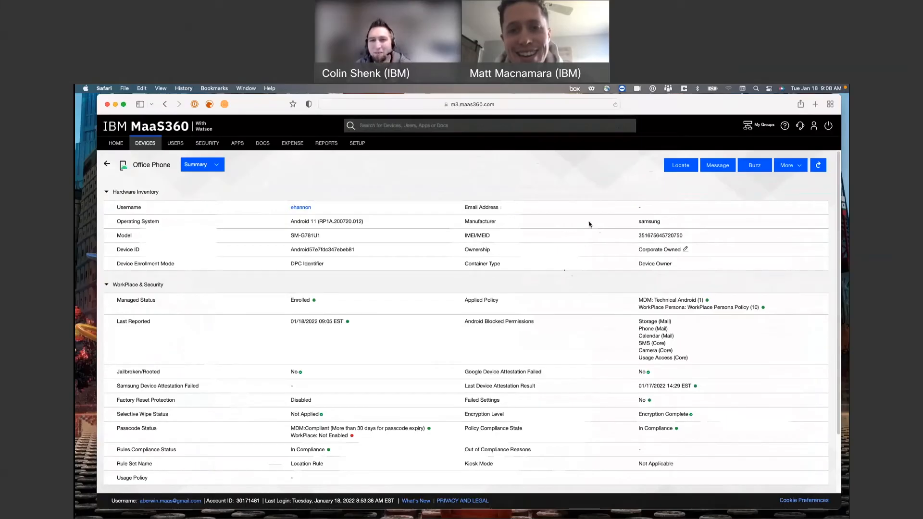
{"action": "mouse_move", "coordinate": [795, 178]}
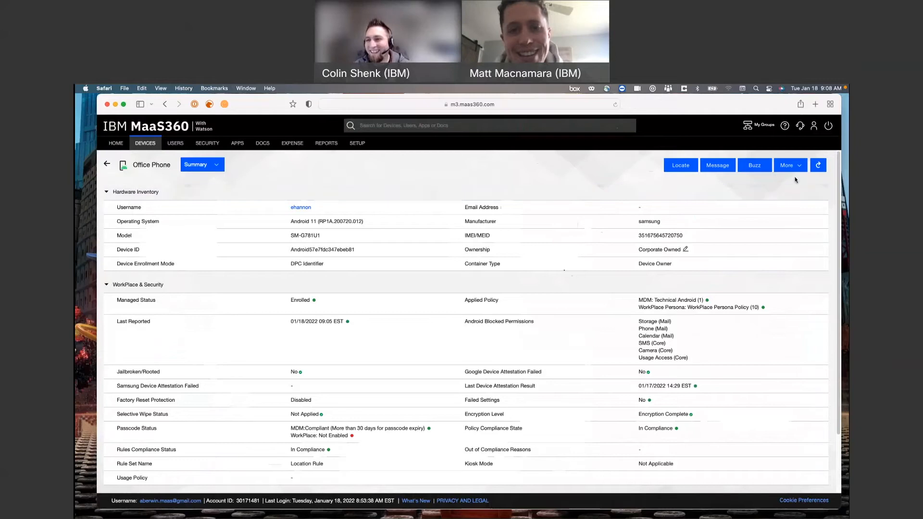
{"action": "left_click", "coordinate": [791, 166]}
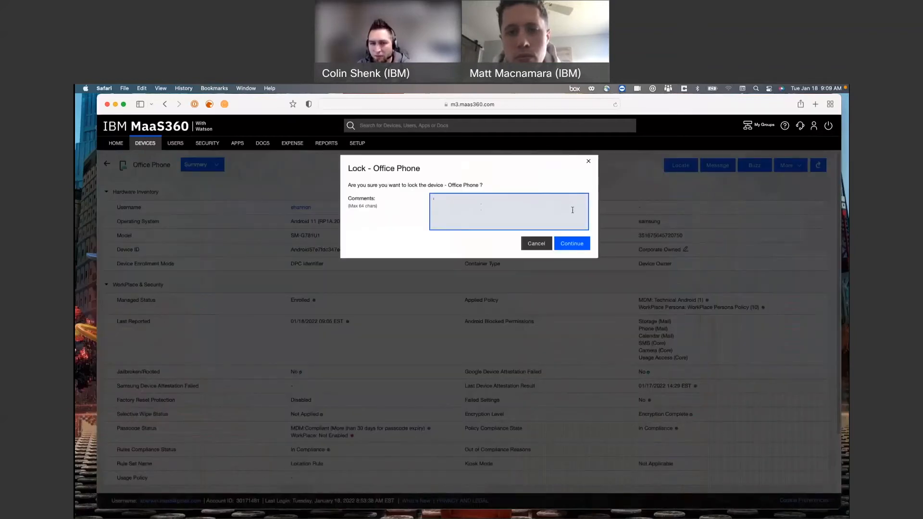
{"action": "left_click", "coordinate": [571, 244]}
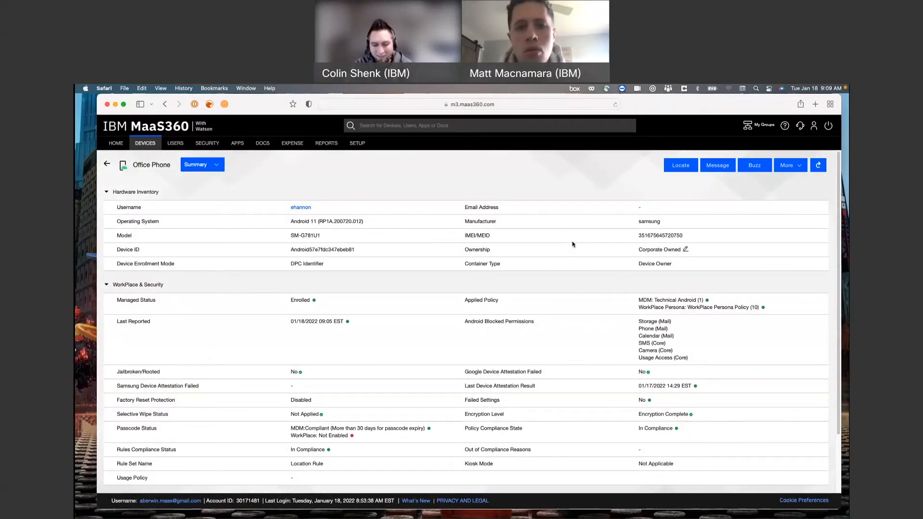
{"action": "left_click", "coordinate": [790, 166]}
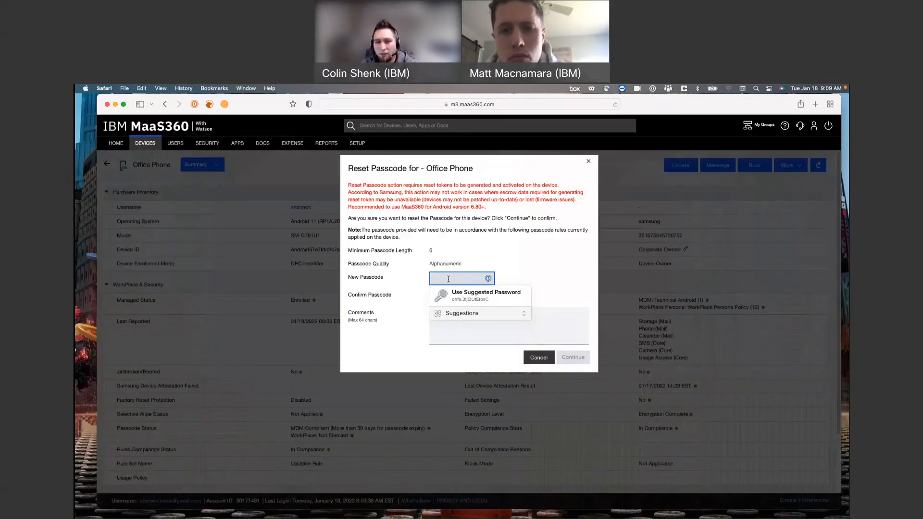
{"action": "mouse_move", "coordinate": [536, 265]}
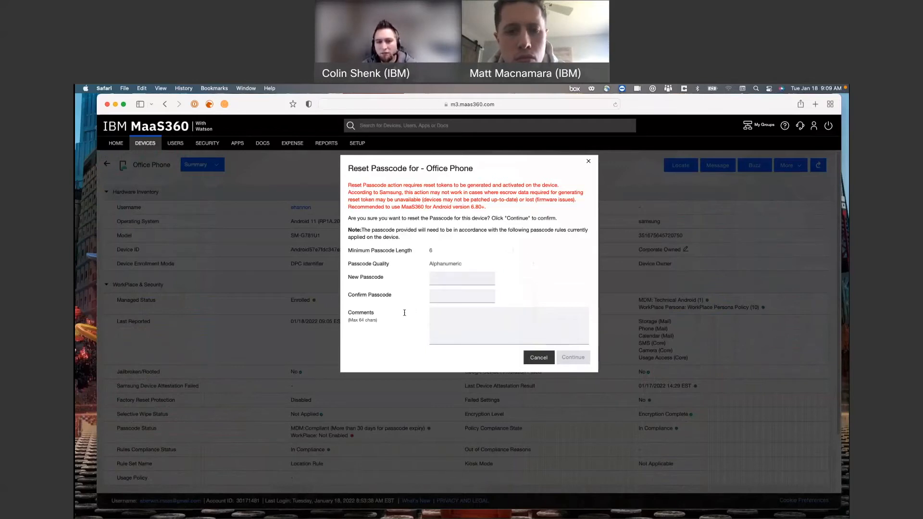
{"action": "mouse_move", "coordinate": [497, 315]}
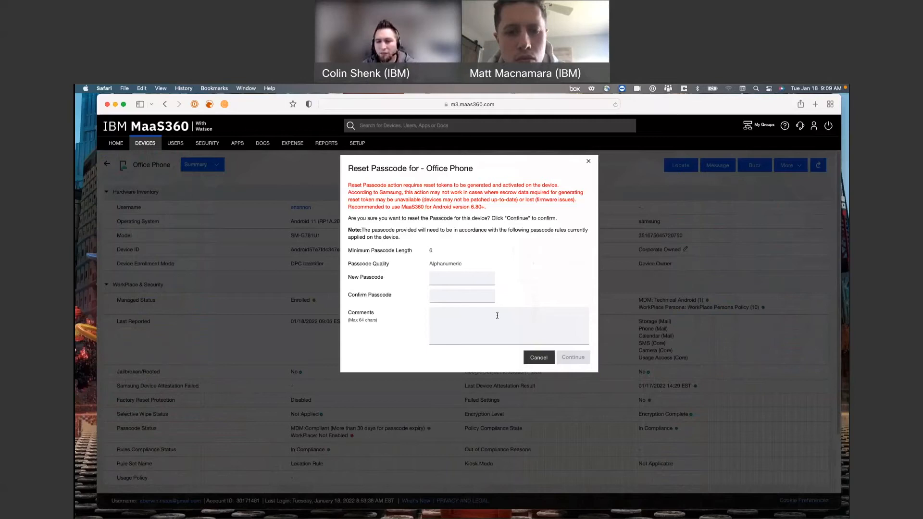
{"action": "mouse_move", "coordinate": [550, 302]}
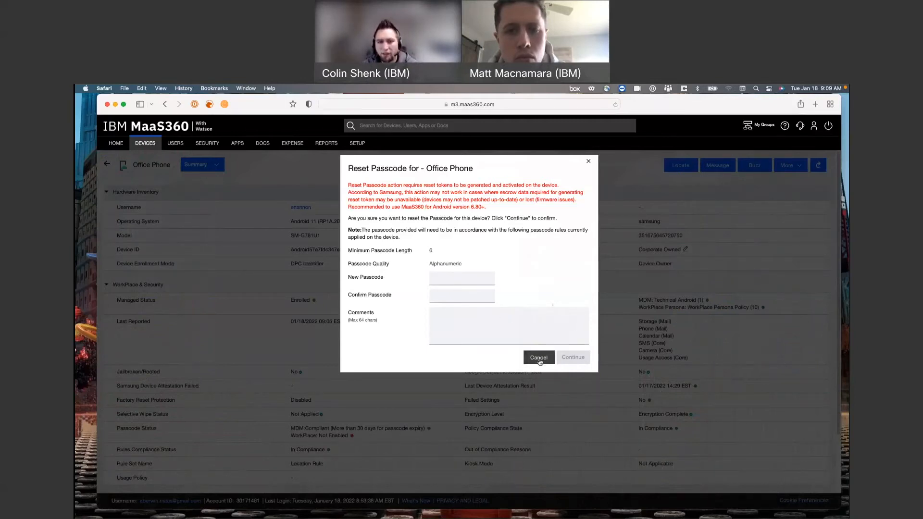
{"action": "left_click", "coordinate": [538, 357]}
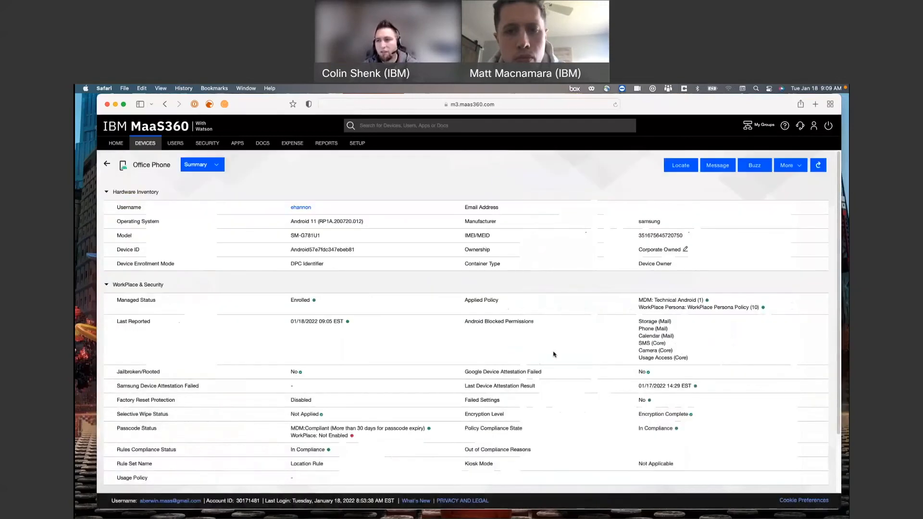
{"action": "left_click", "coordinate": [791, 165]}
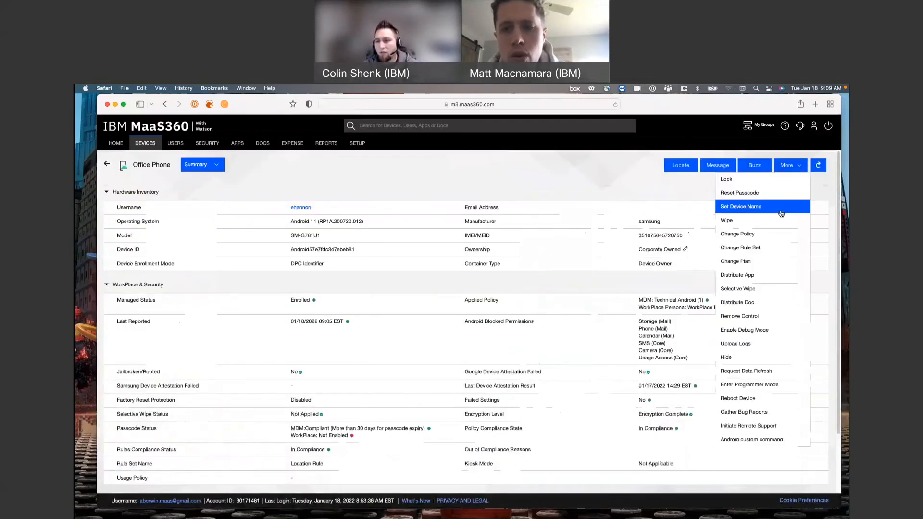
{"action": "left_click", "coordinate": [783, 200]}
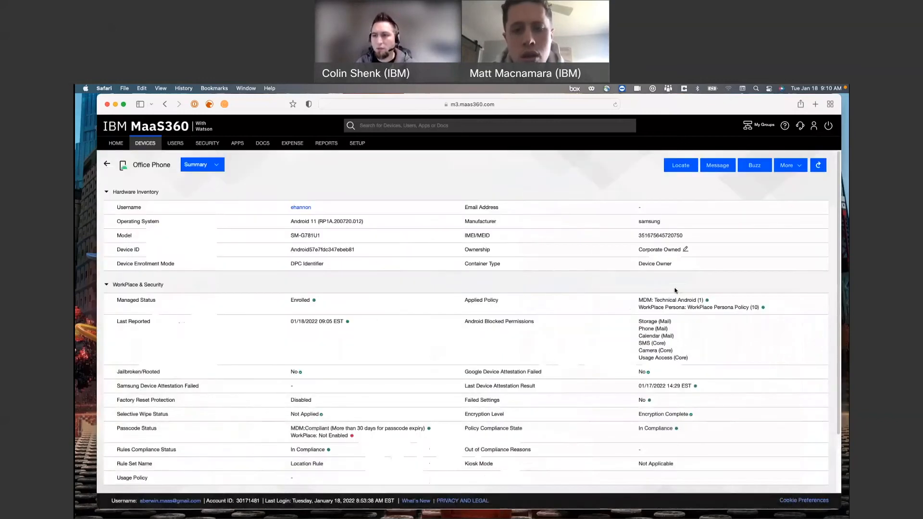
{"action": "left_click", "coordinate": [790, 165]}
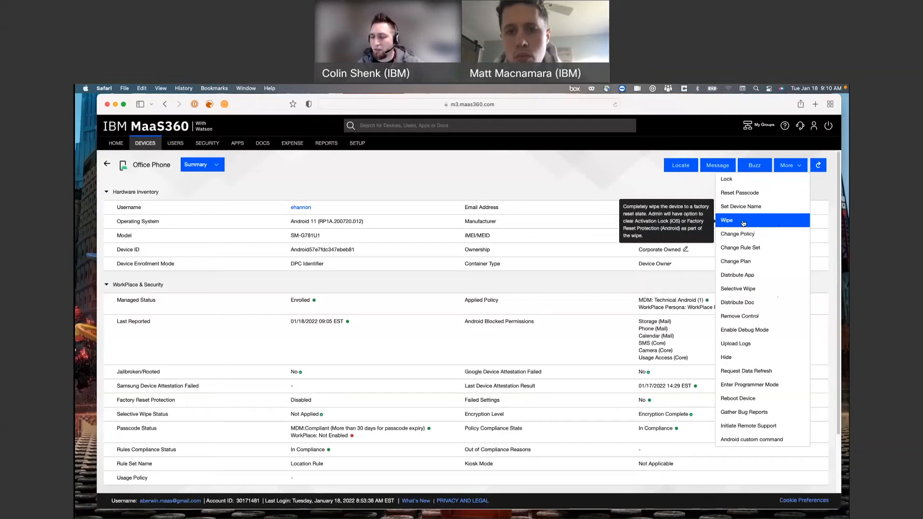
{"action": "mouse_move", "coordinate": [737, 275]}
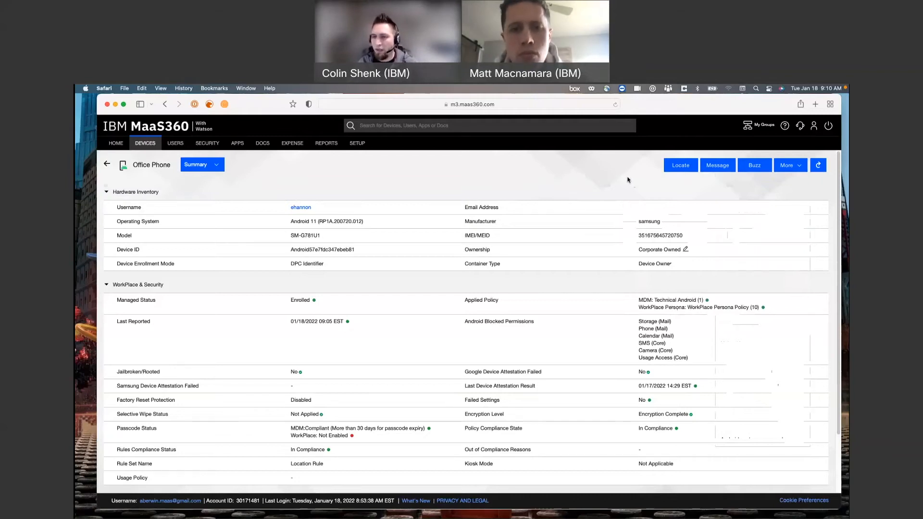
{"action": "left_click", "coordinate": [787, 166]}
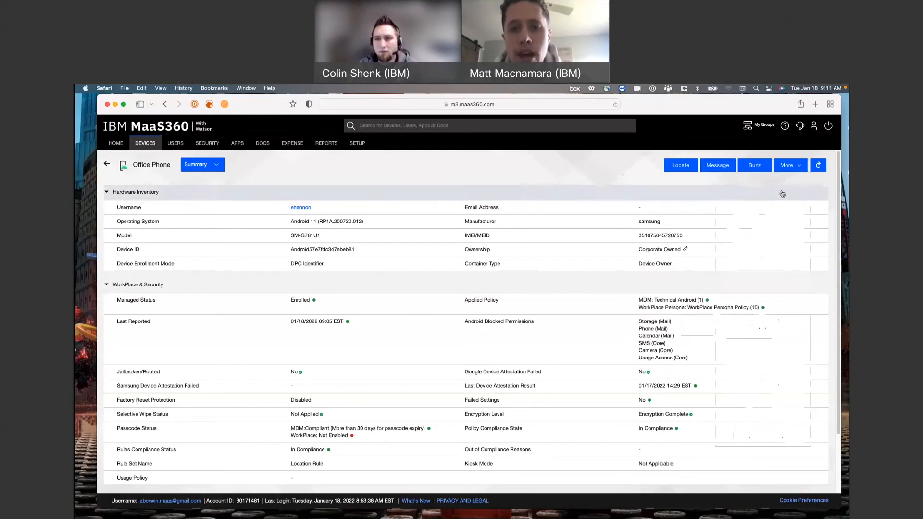
Selectively wipe the Office Phone via More, confirming with the account password
{"action": "left_click", "coordinate": [790, 165]}
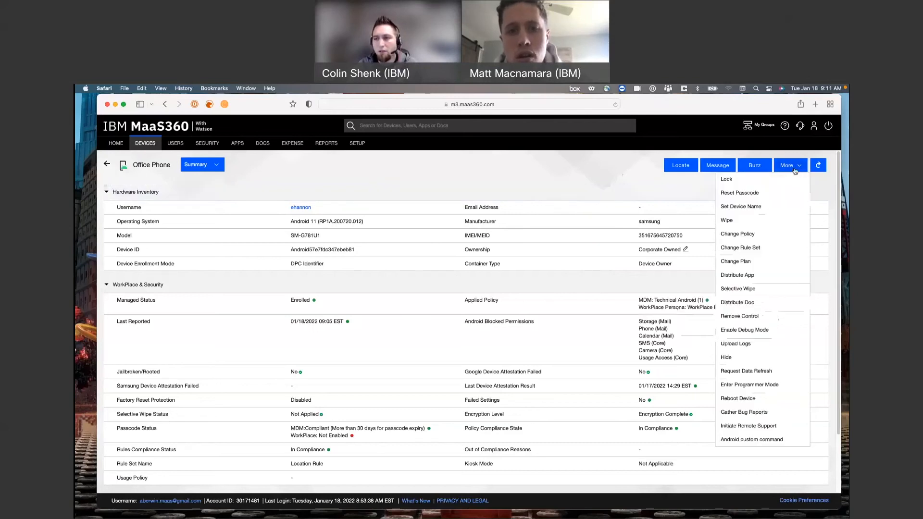
{"action": "mouse_move", "coordinate": [756, 289]}
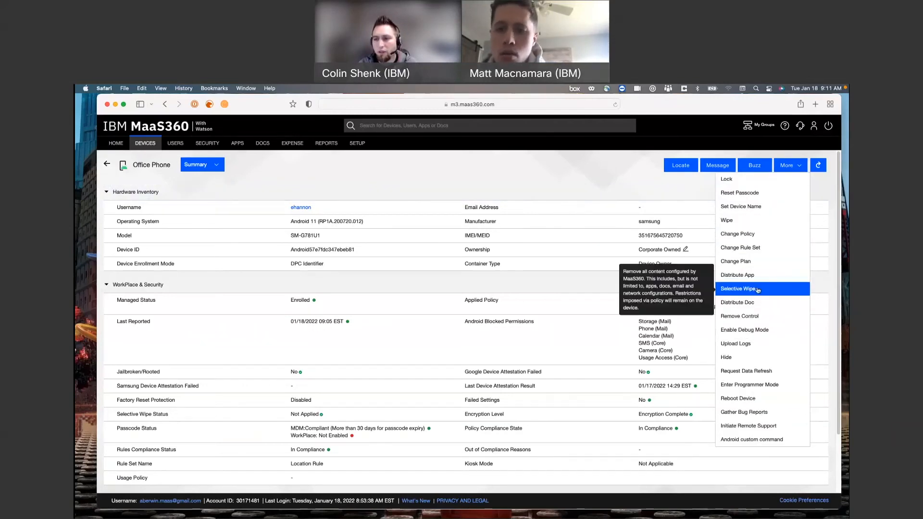
{"action": "left_click", "coordinate": [739, 289]}
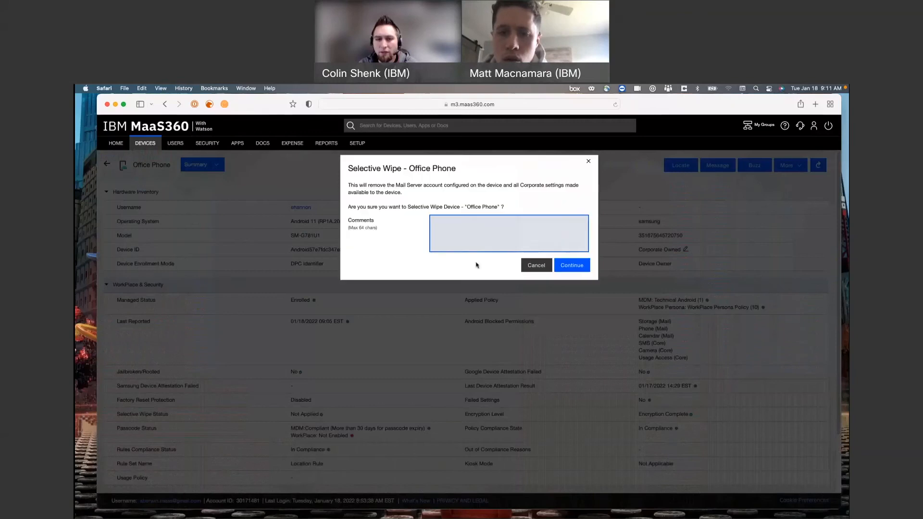
{"action": "left_click", "coordinate": [572, 266]}
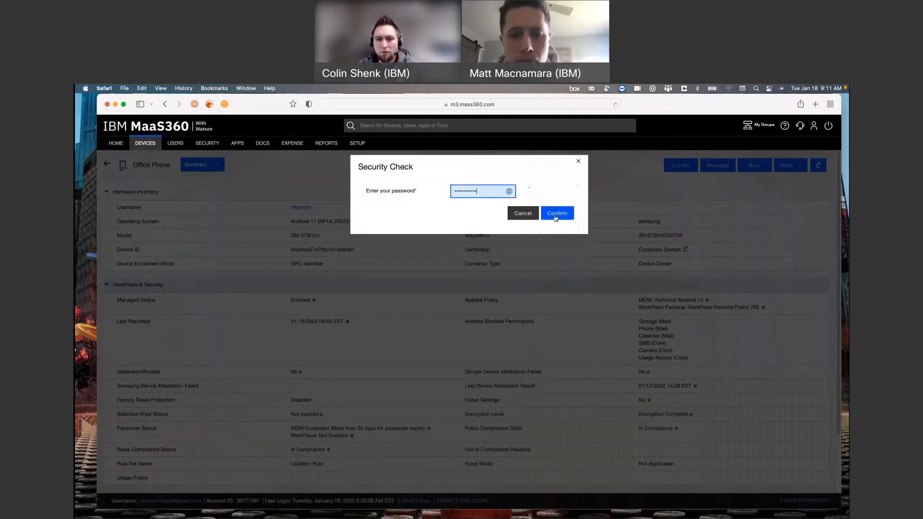
{"action": "left_click", "coordinate": [557, 213]}
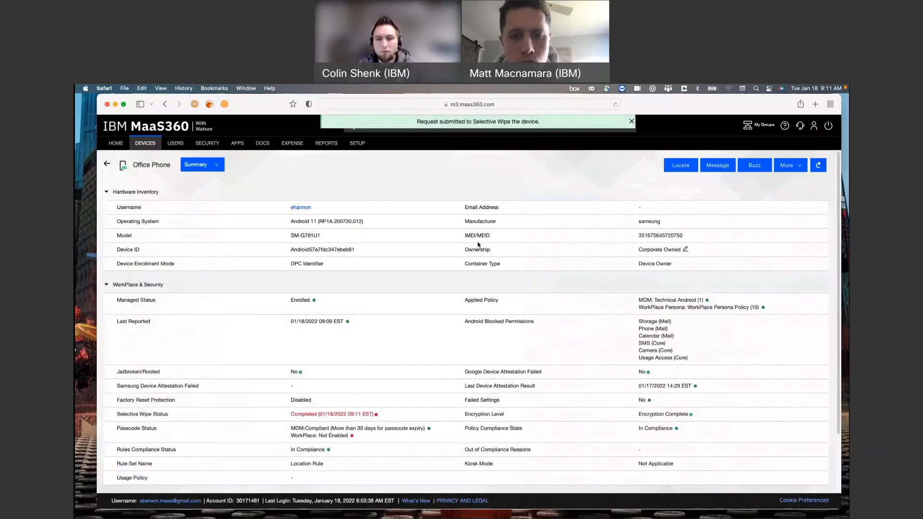
{"action": "mouse_move", "coordinate": [564, 270]}
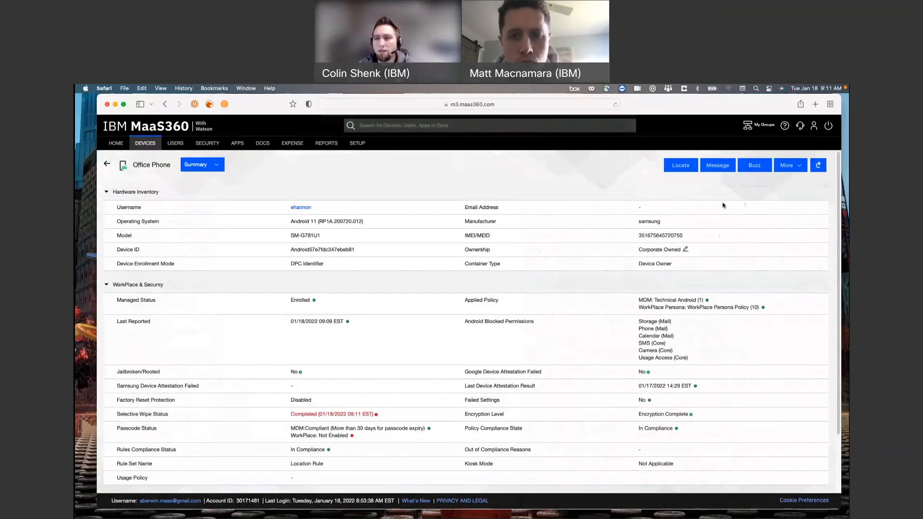
{"action": "left_click", "coordinate": [791, 165]}
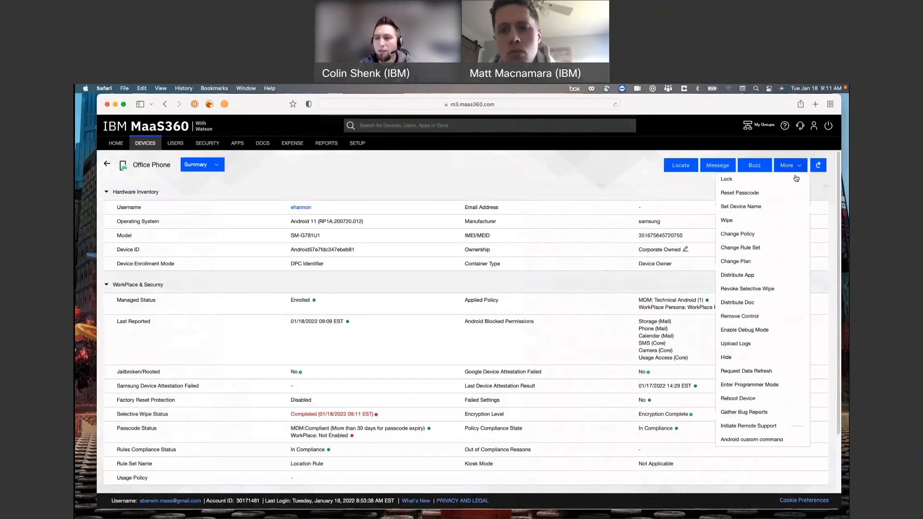
{"action": "mouse_move", "coordinate": [749, 288]}
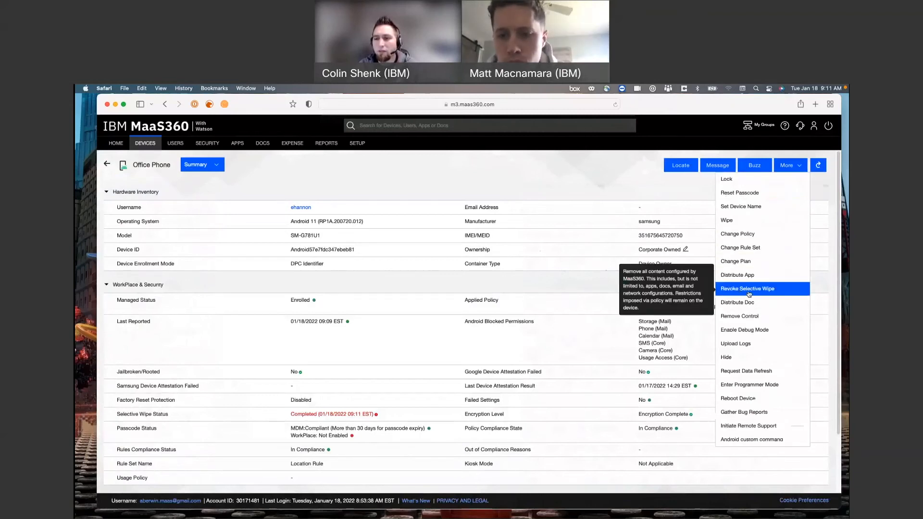
{"action": "left_click", "coordinate": [748, 289]}
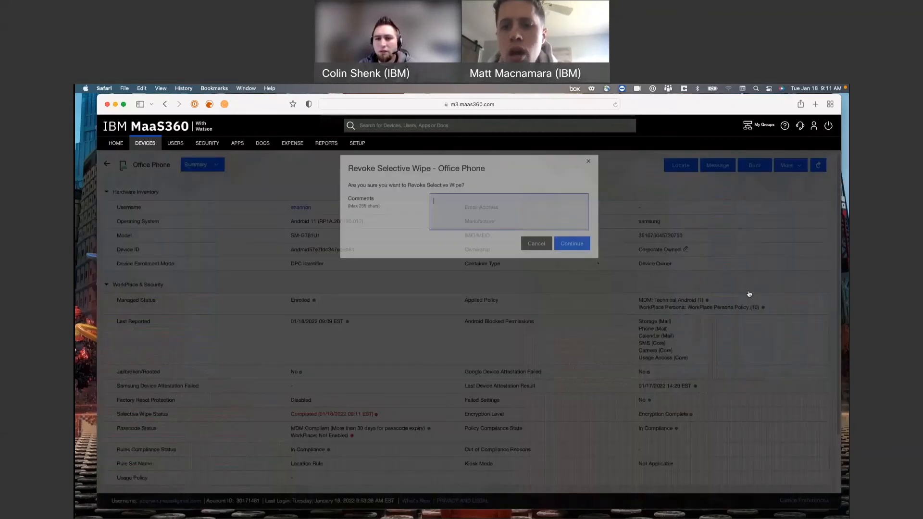
{"action": "left_click", "coordinate": [571, 244]}
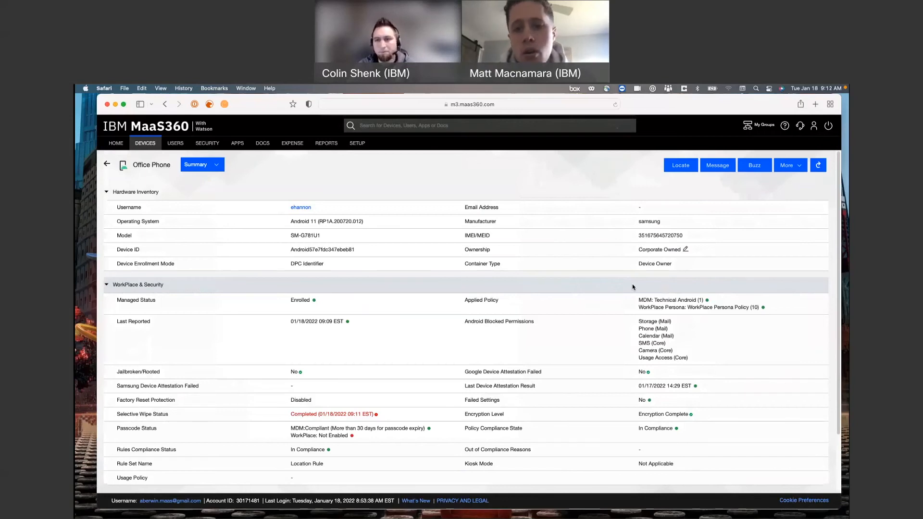
{"action": "mouse_move", "coordinate": [450, 180]}
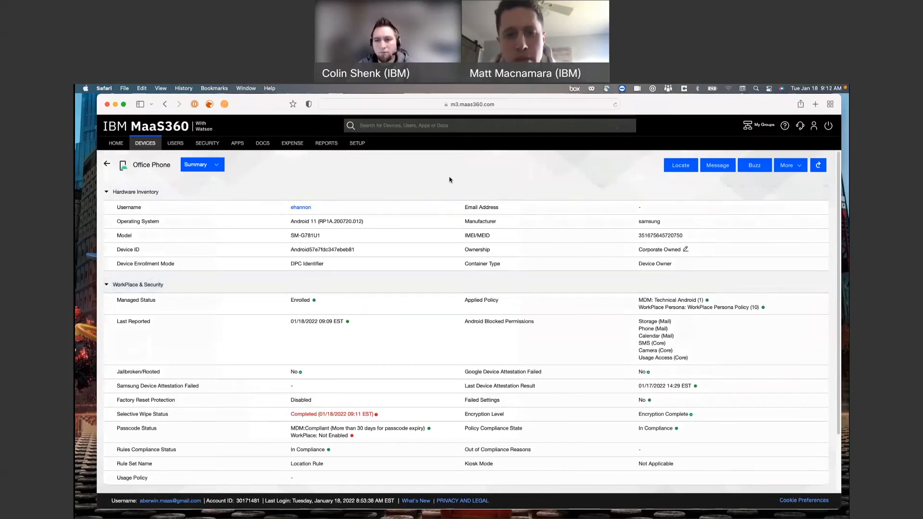
{"action": "mouse_move", "coordinate": [461, 188]}
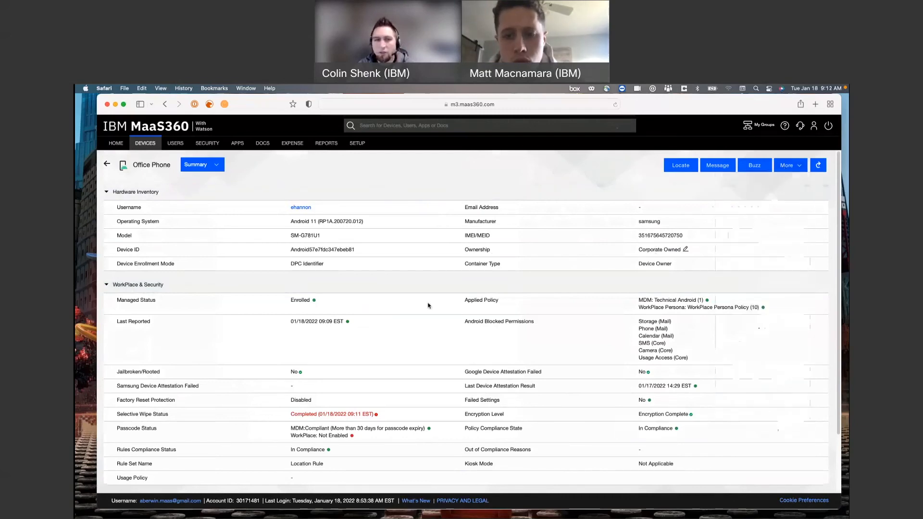
Switch the Office Phone's detail view from Summary to Hardware & OS
{"action": "left_click", "coordinate": [216, 164]}
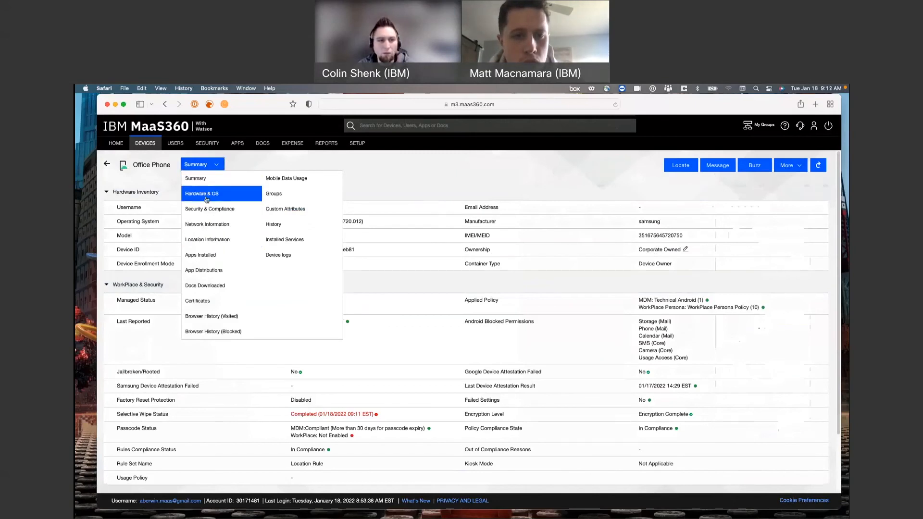
{"action": "left_click", "coordinate": [202, 193]}
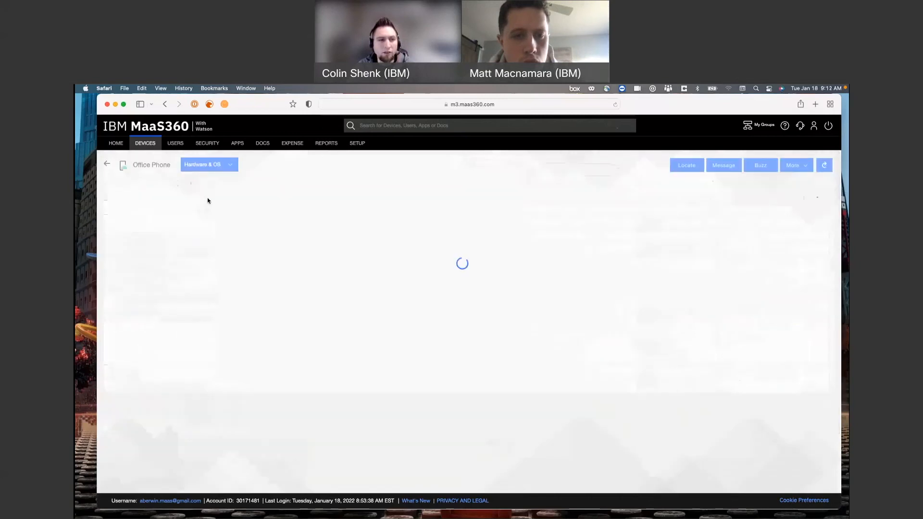
{"action": "mouse_move", "coordinate": [373, 237]}
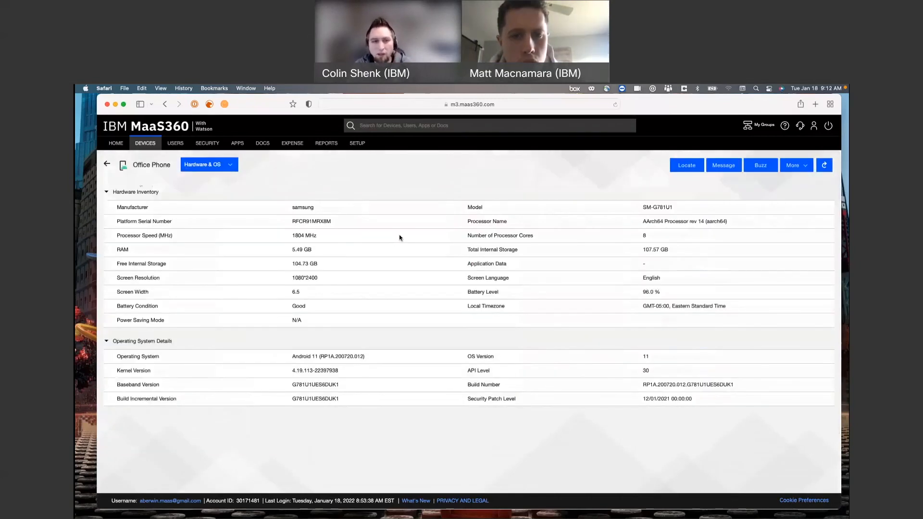
{"action": "mouse_move", "coordinate": [411, 240]}
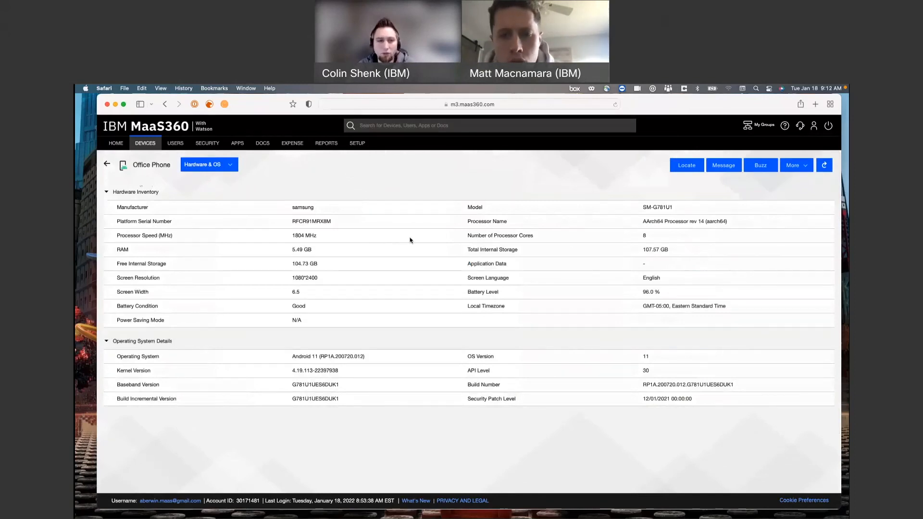
{"action": "mouse_move", "coordinate": [603, 305]}
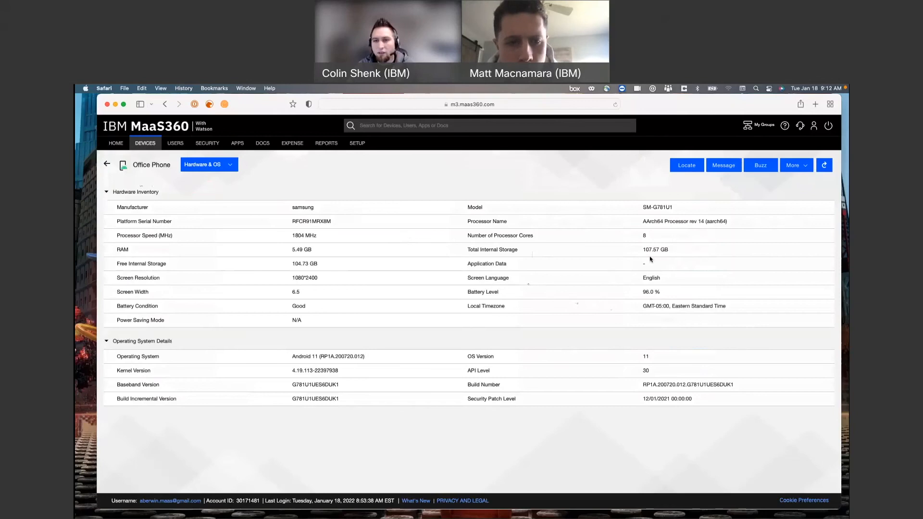
{"action": "mouse_move", "coordinate": [654, 257]}
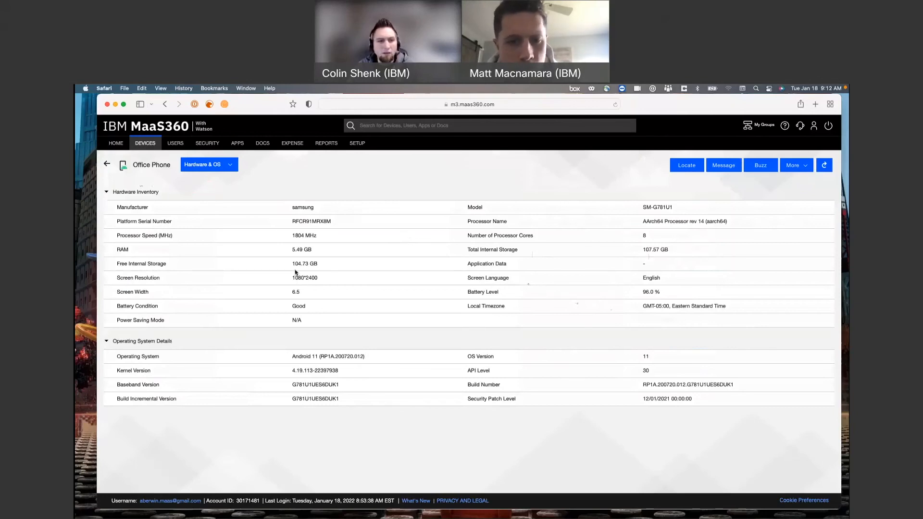
{"action": "mouse_move", "coordinate": [301, 271]}
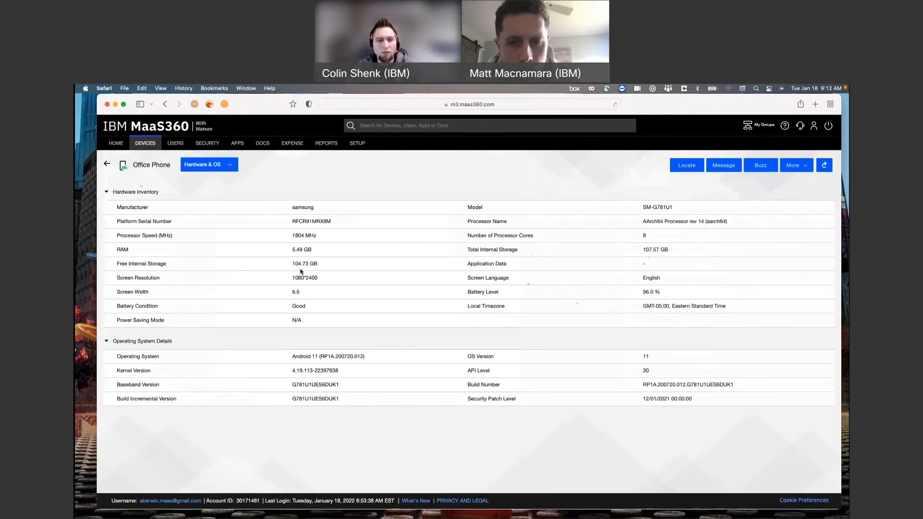
{"action": "mouse_move", "coordinate": [344, 275]}
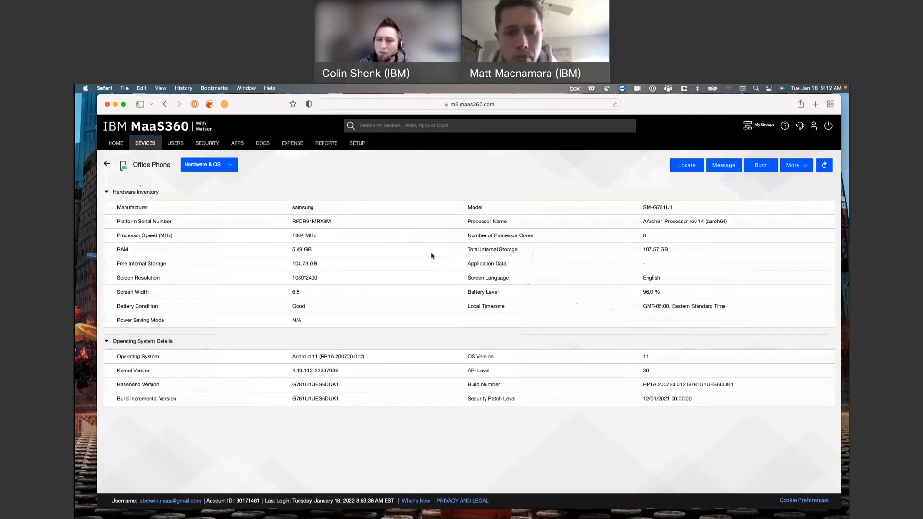
Switch the Office Phone's detail view to Location Information with its map position
{"action": "left_click", "coordinate": [230, 164]}
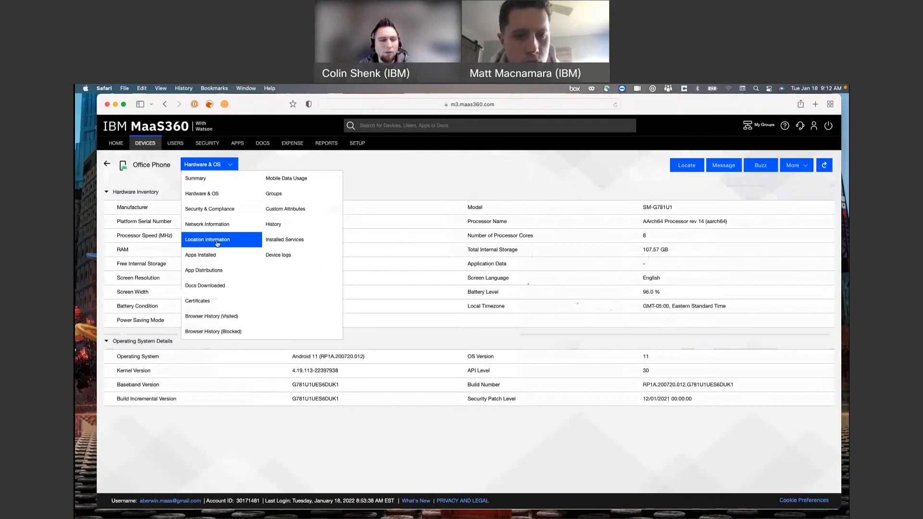
{"action": "left_click", "coordinate": [214, 240]}
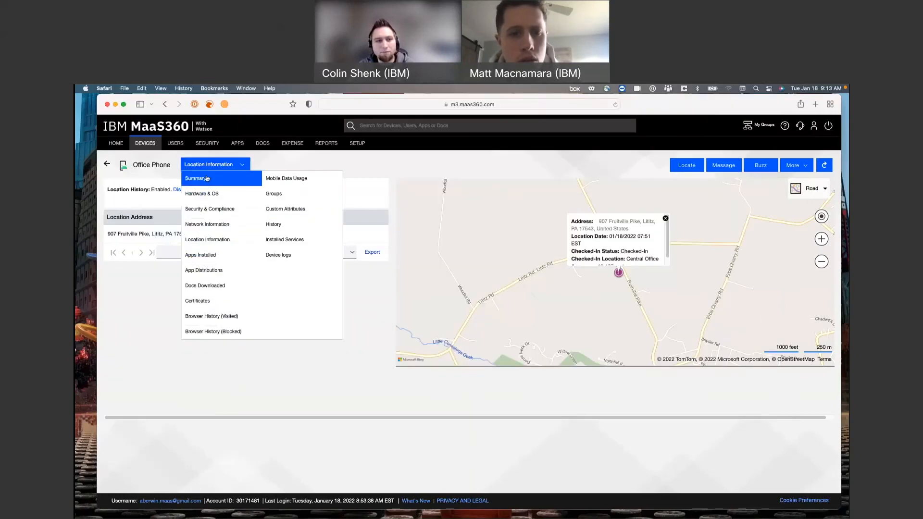
Return to the phone's Summary, review the More actions, then go to the Home dashboard
{"action": "left_click", "coordinate": [195, 178]}
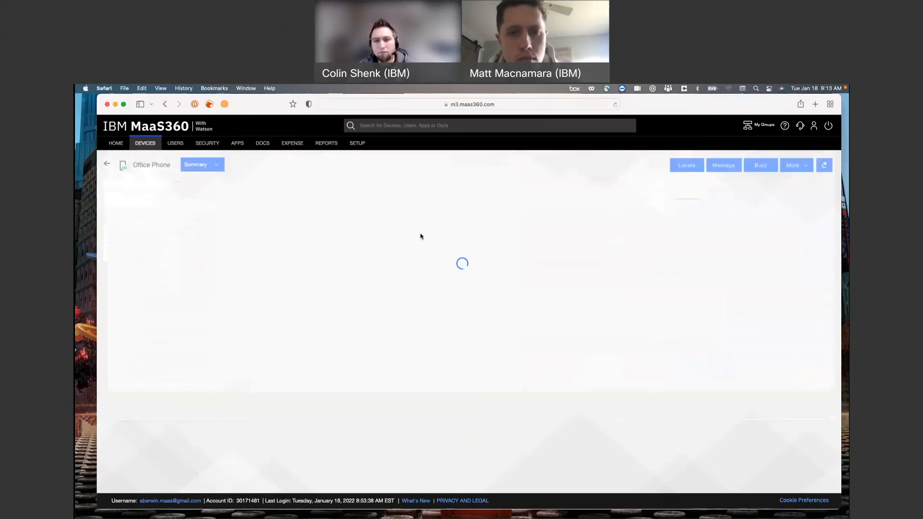
{"action": "mouse_move", "coordinate": [497, 242]}
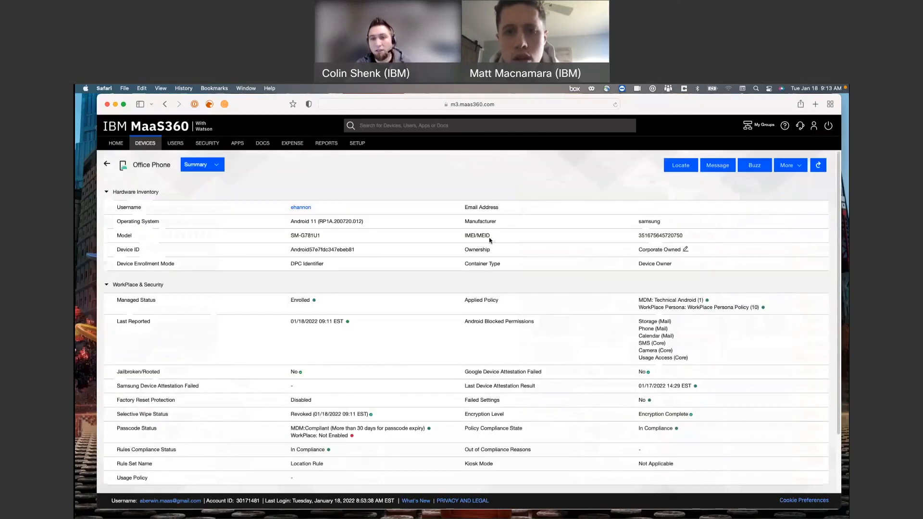
{"action": "mouse_move", "coordinate": [608, 285]}
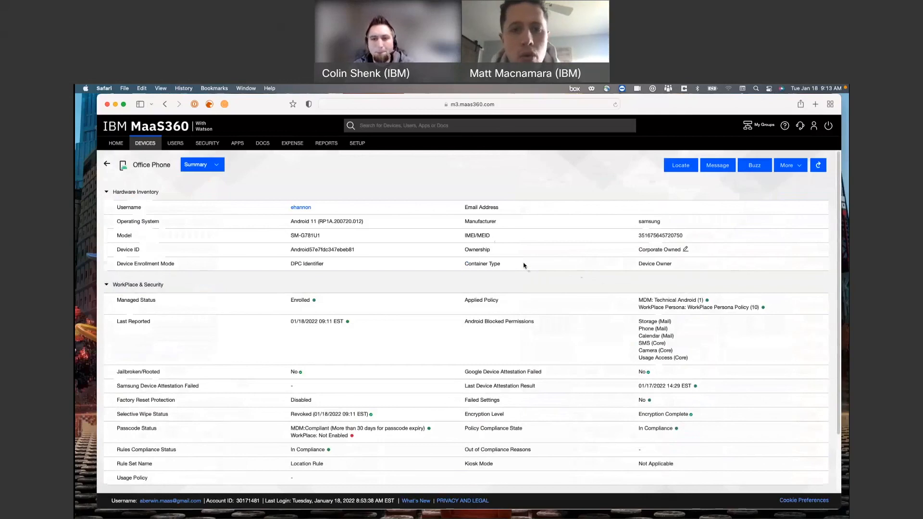
{"action": "mouse_move", "coordinate": [802, 177]}
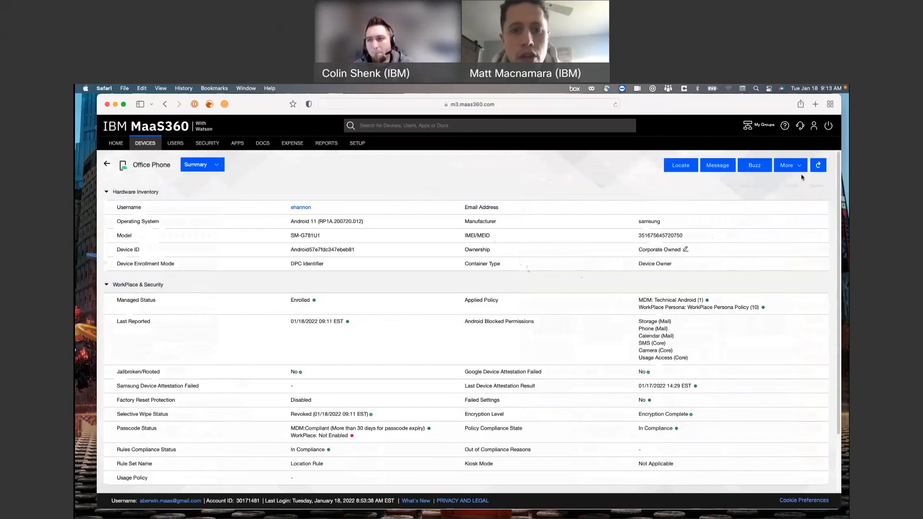
{"action": "left_click", "coordinate": [787, 166]}
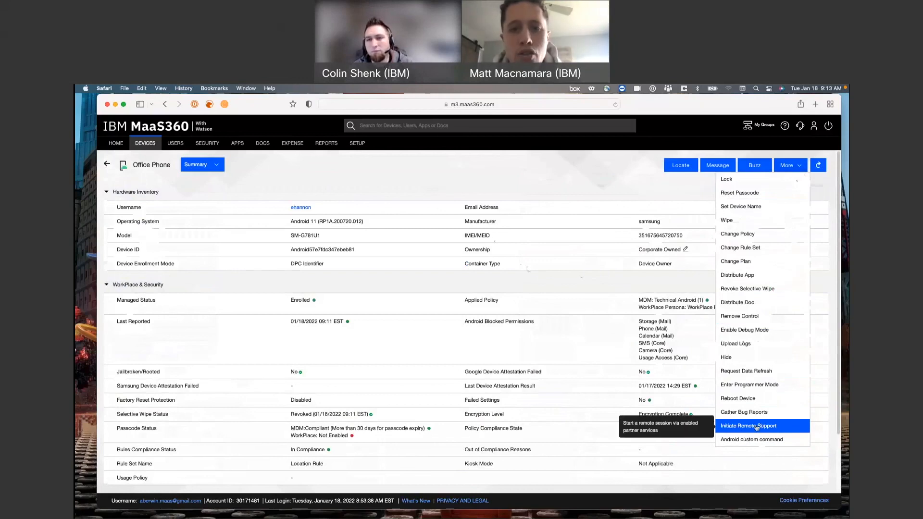
{"action": "mouse_move", "coordinate": [752, 440]}
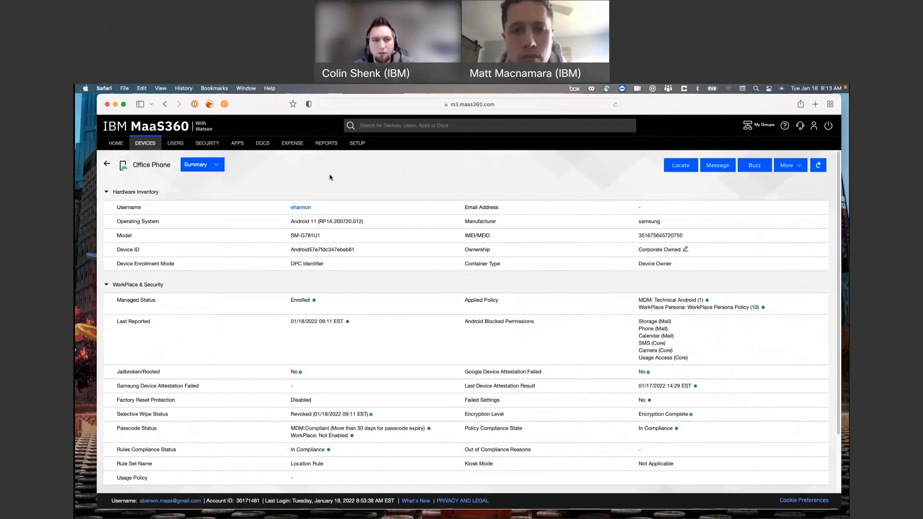
{"action": "mouse_move", "coordinate": [160, 178]}
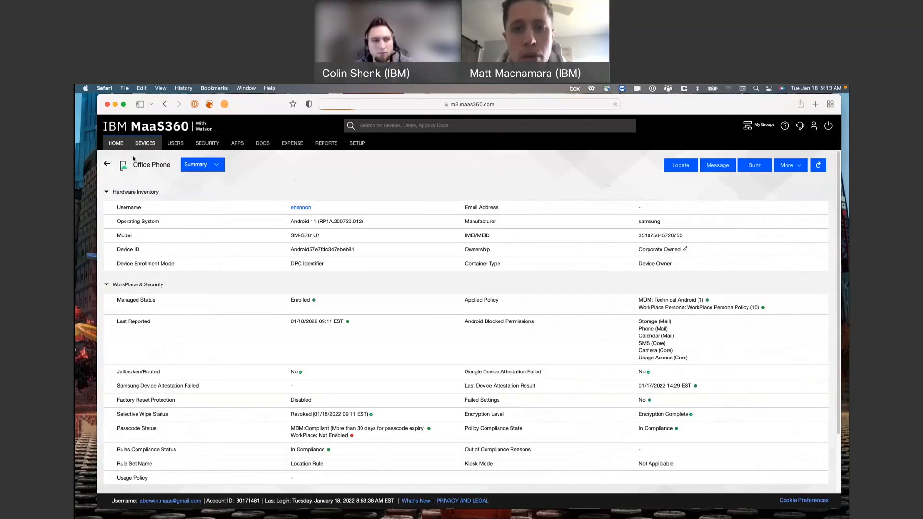
{"action": "left_click", "coordinate": [116, 142]}
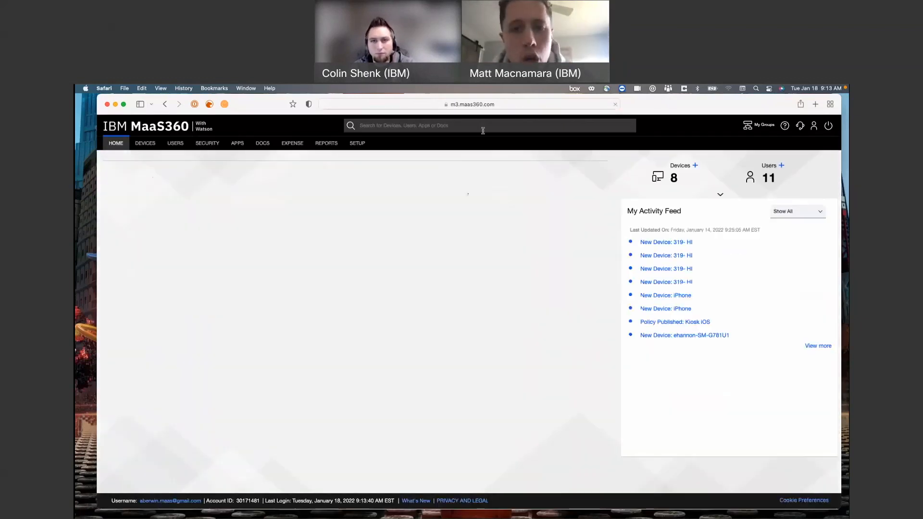